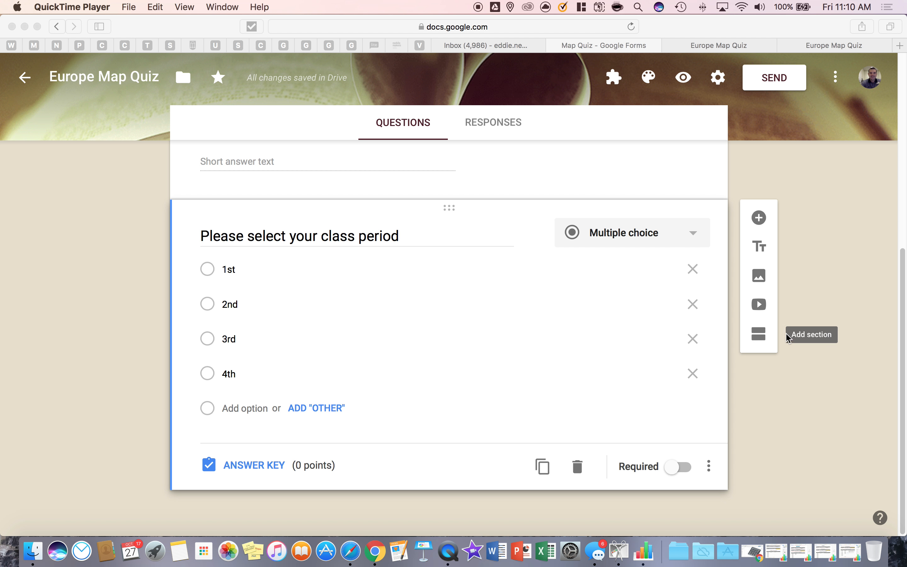
{"action": "mouse_move", "coordinate": [706, 323]}
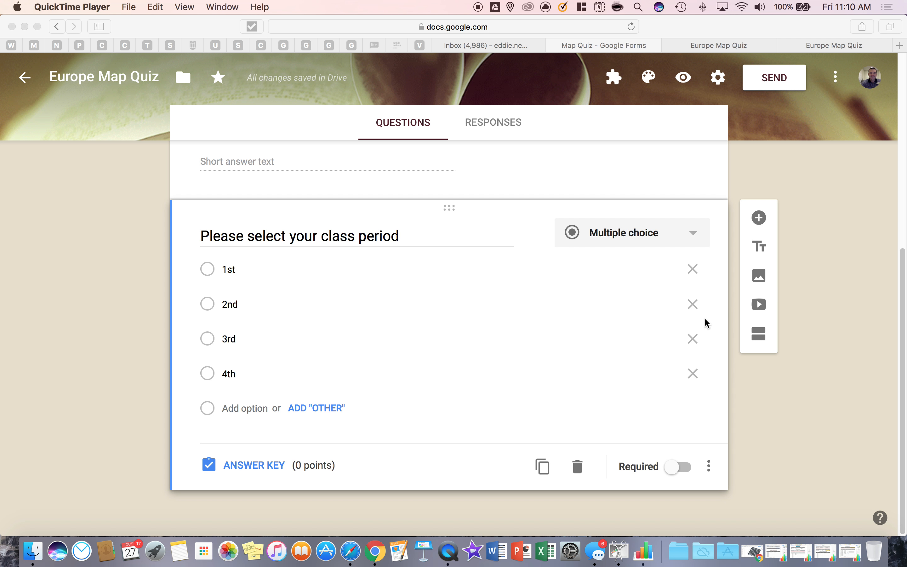
{"action": "mouse_move", "coordinate": [759, 221]}
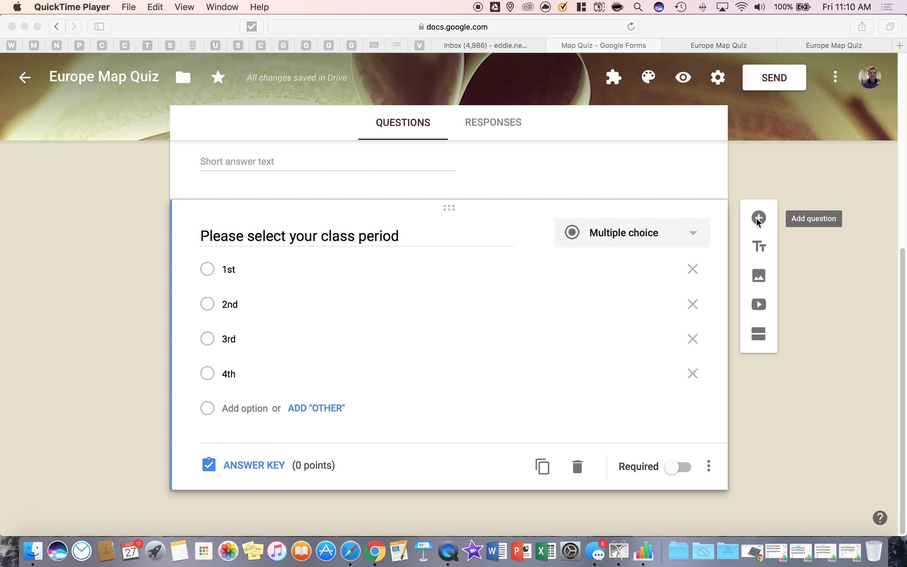
Add a Linear scale question: 'How confident are you at finding the European countries on a map?'.
{"action": "left_click", "coordinate": [759, 219]}
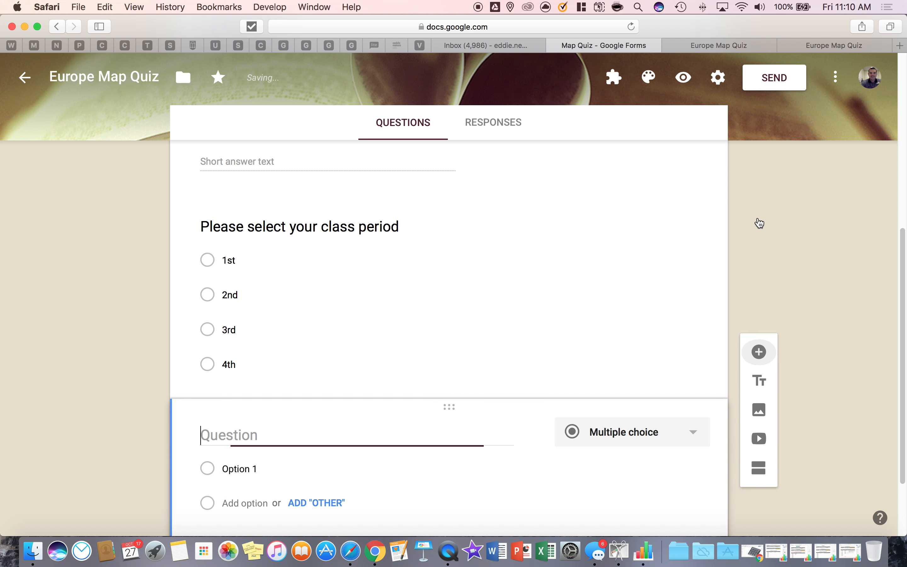
{"action": "scroll", "scroll_direction": "down", "scroll_amount": 3}
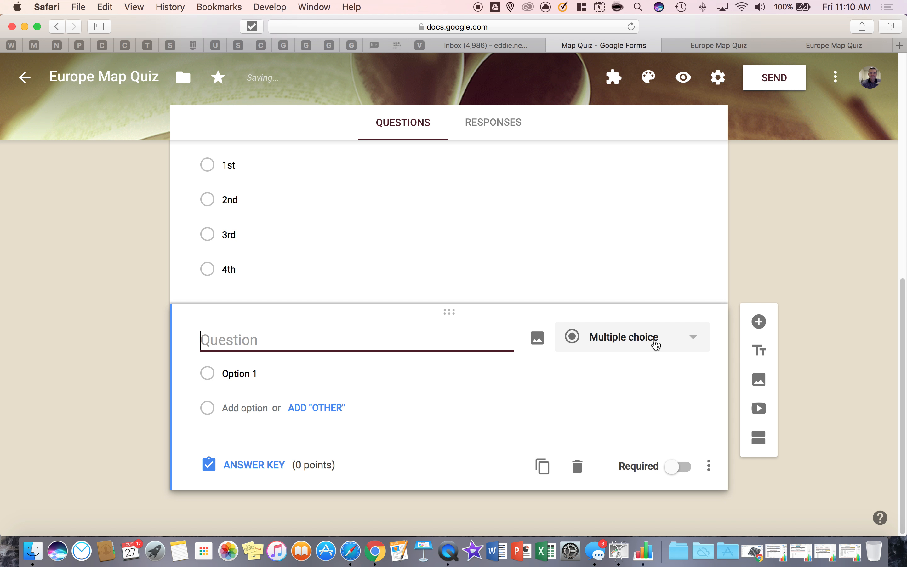
{"action": "left_click", "coordinate": [617, 337]}
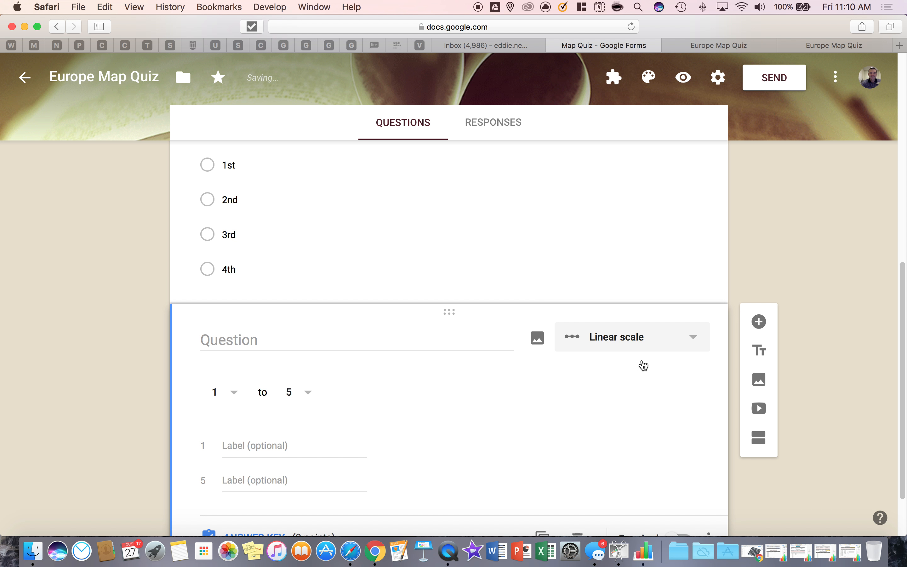
{"action": "type", "text": "How confident are you at finding the European countries on a map?"}
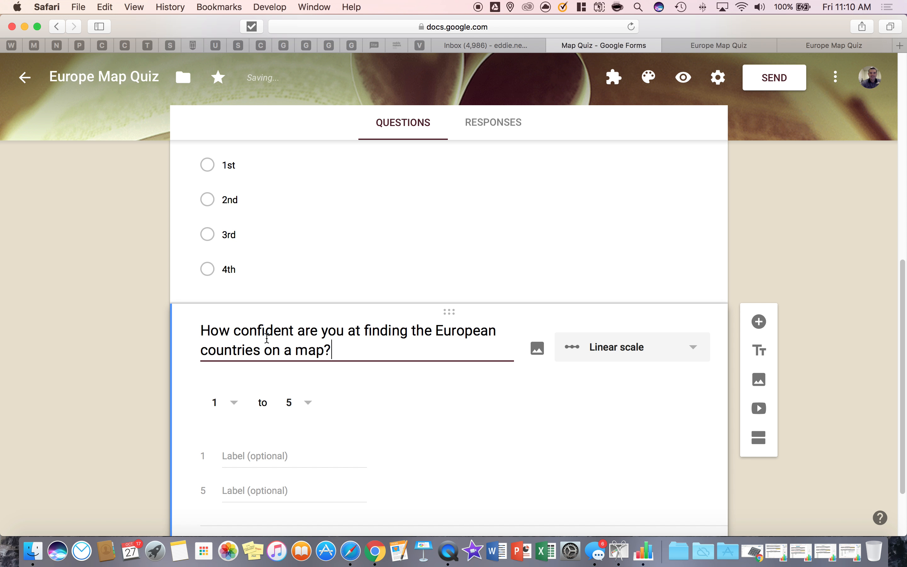
{"action": "scroll", "scroll_direction": "down", "scroll_amount": 3}
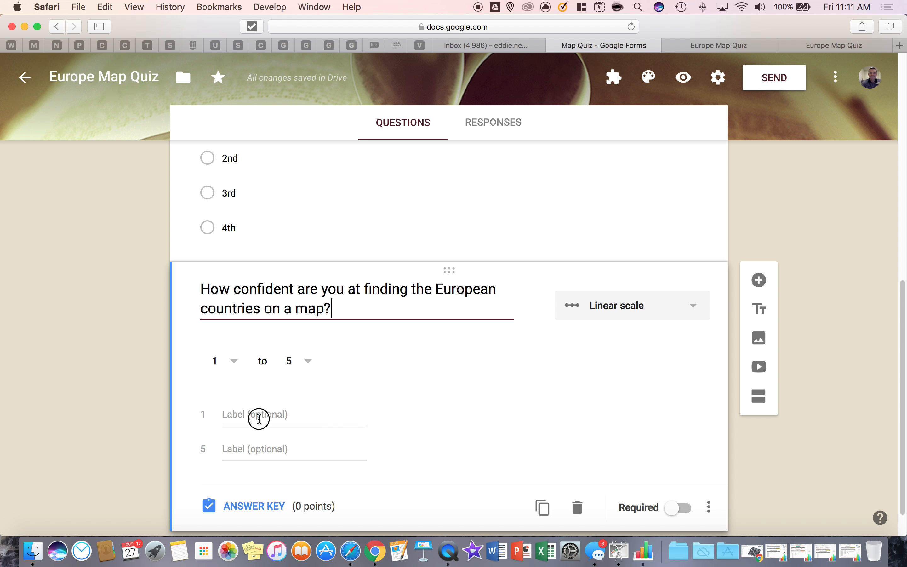
Label scale end 1 'Not confident' and end 5 'Very confident'.
{"action": "type", "text": "No"}
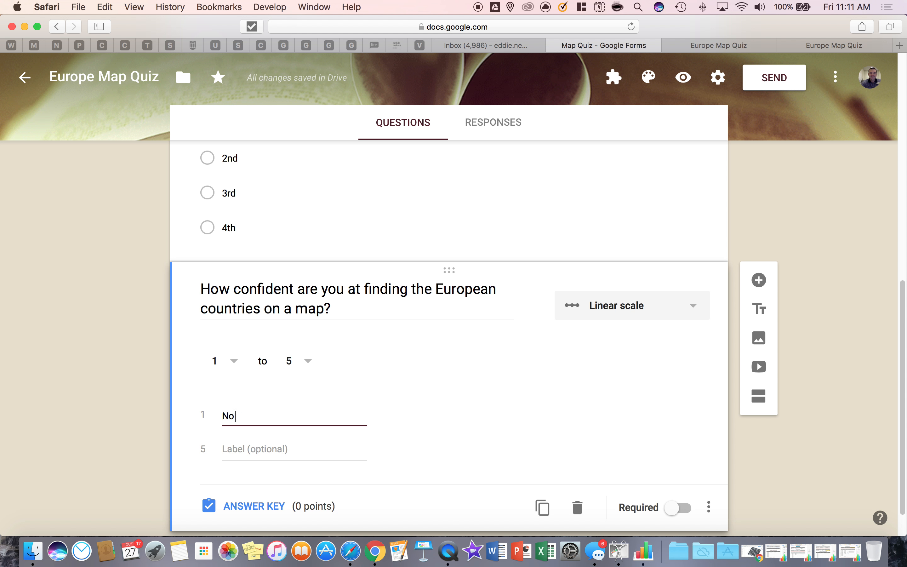
{"action": "type", "text": "t confident"}
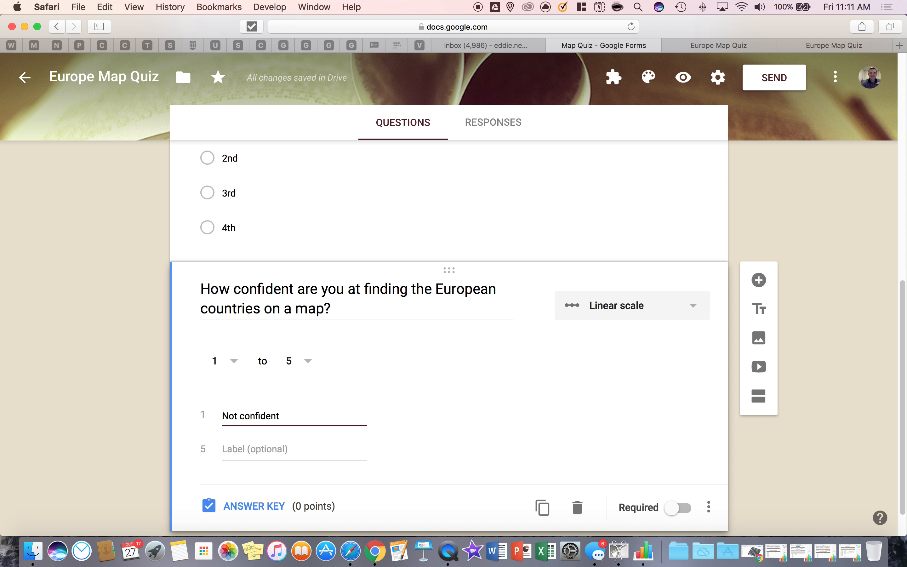
{"action": "type", "text": "Very"}
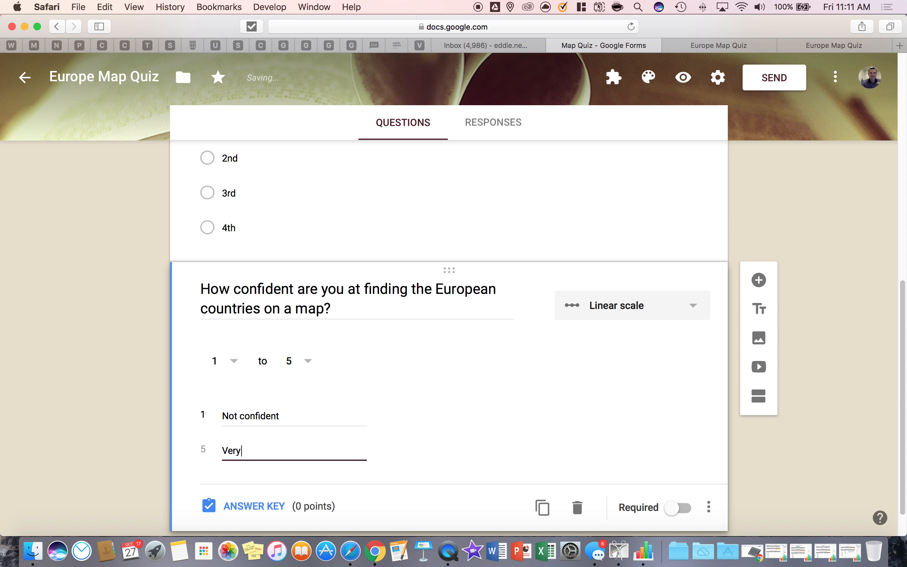
{"action": "type", "text": "confident"}
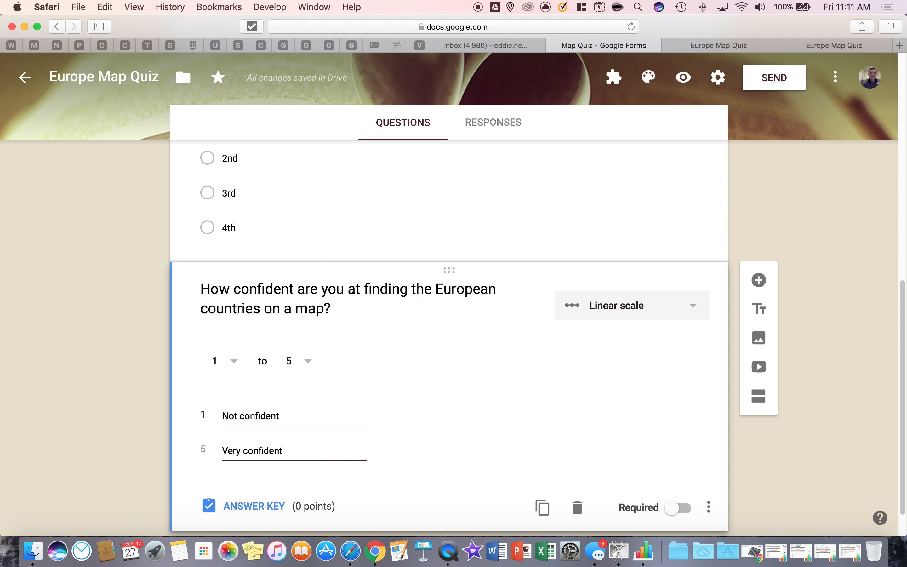
Extend the scale's upper bound to 10 and mark the question Required.
{"action": "left_click", "coordinate": [295, 361]}
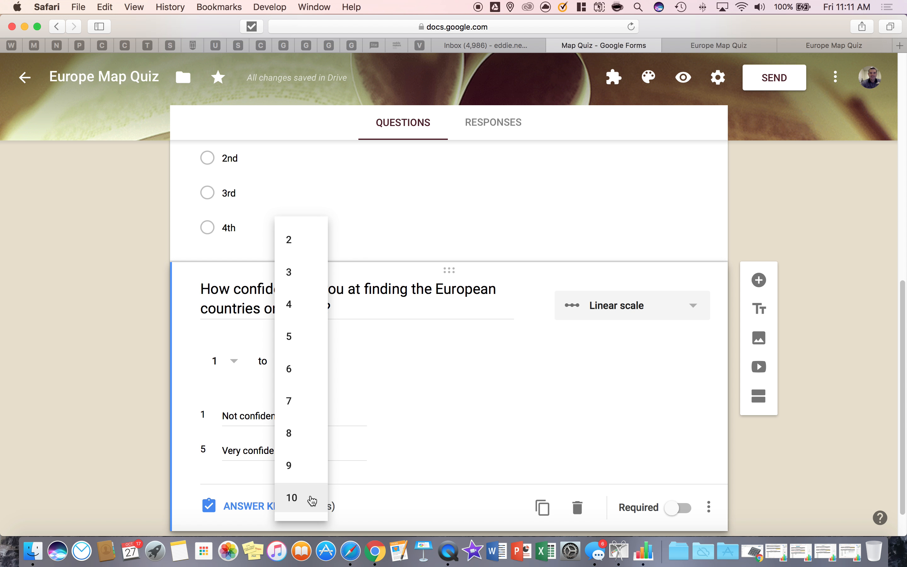
{"action": "mouse_move", "coordinate": [311, 499]}
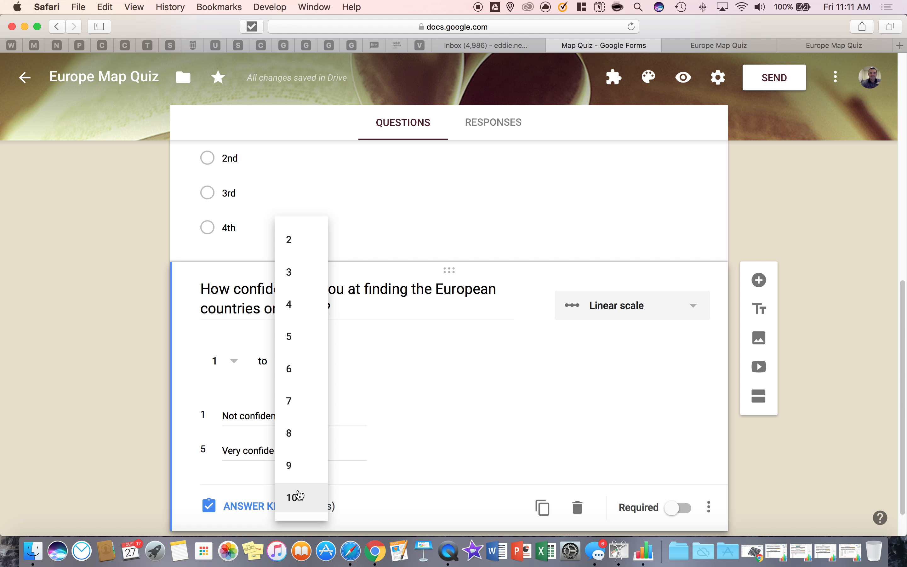
{"action": "left_click", "coordinate": [296, 497]}
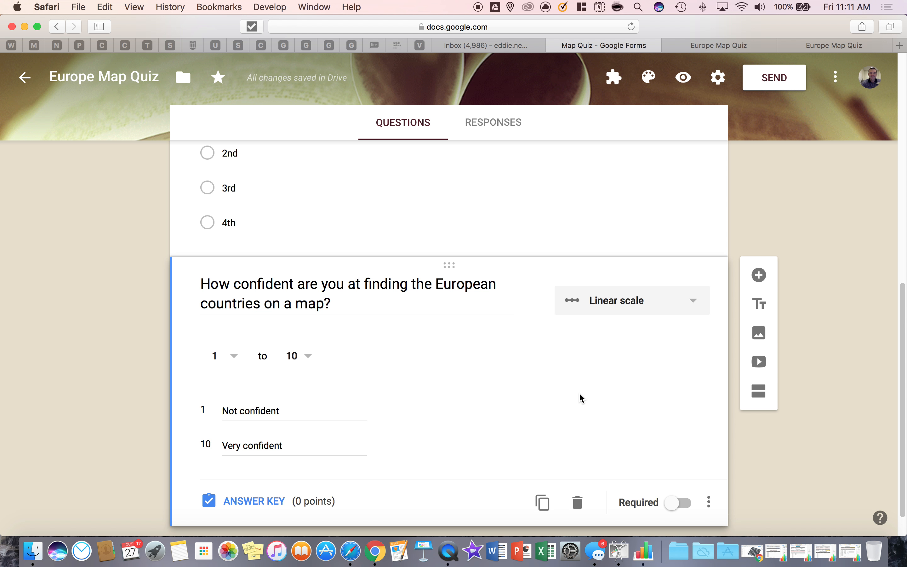
{"action": "left_click", "coordinate": [679, 502]}
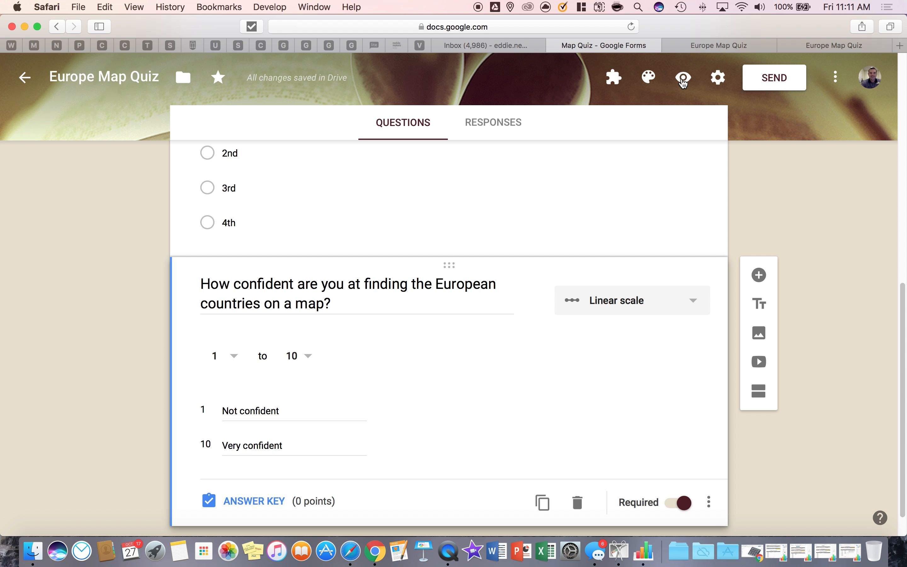
Preview the form and test the confidence scale by choosing 1, then 10.
{"action": "left_click", "coordinate": [684, 77]}
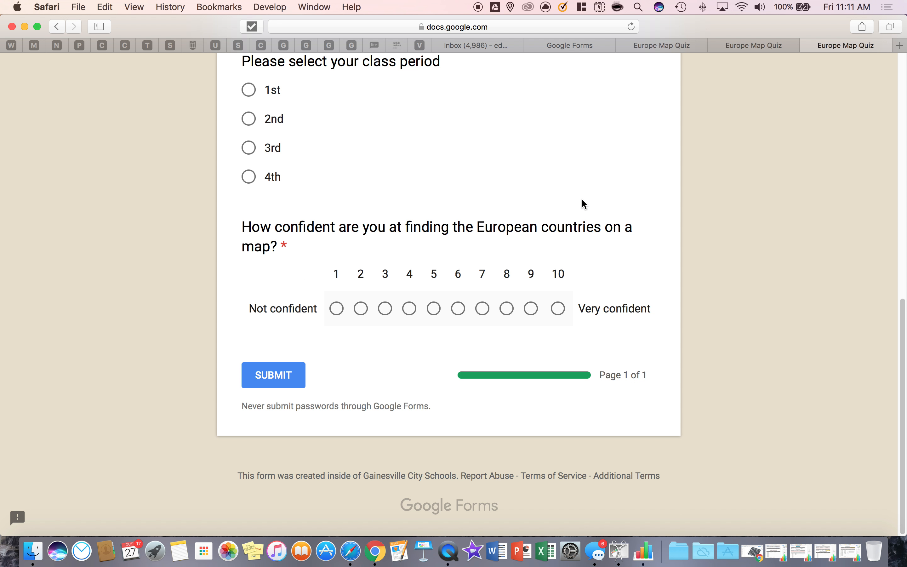
{"action": "mouse_move", "coordinate": [368, 314]}
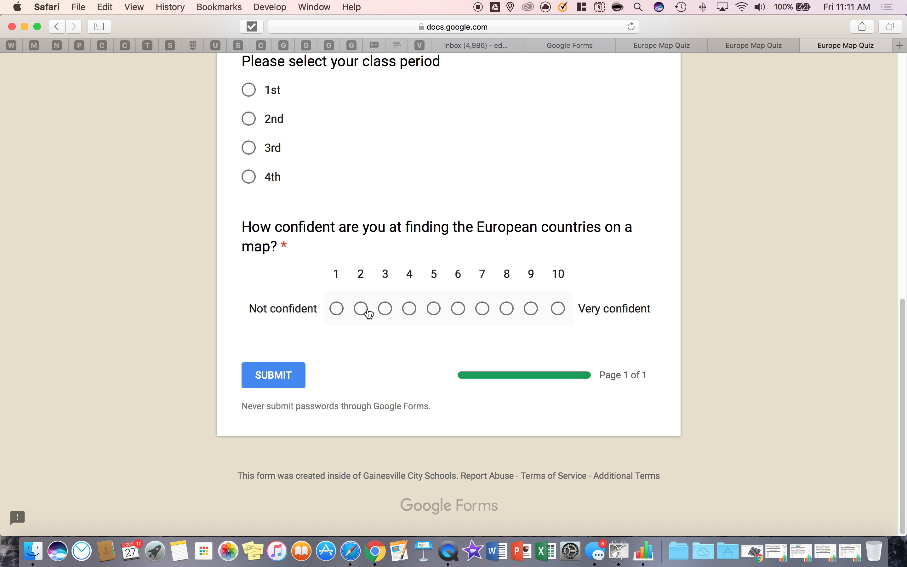
{"action": "mouse_move", "coordinate": [515, 307]}
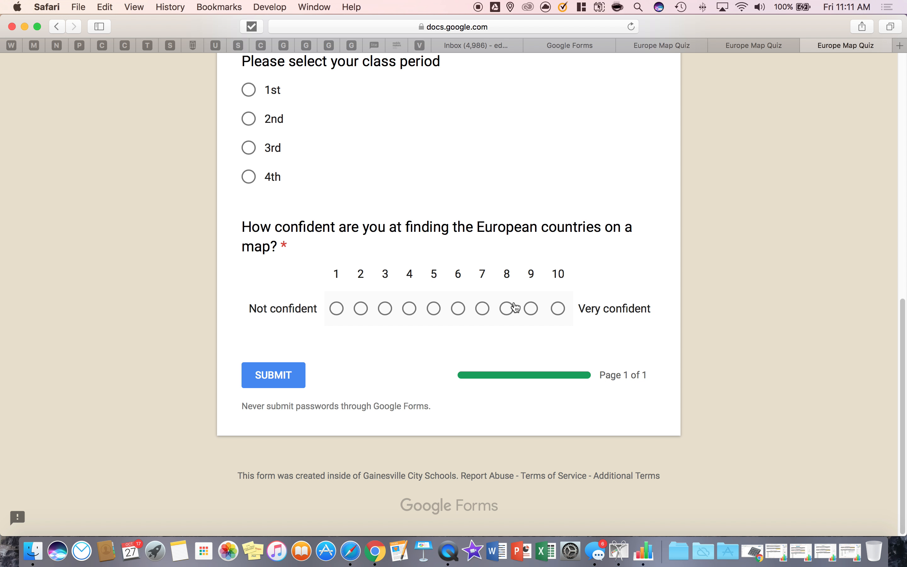
{"action": "mouse_move", "coordinate": [527, 312]}
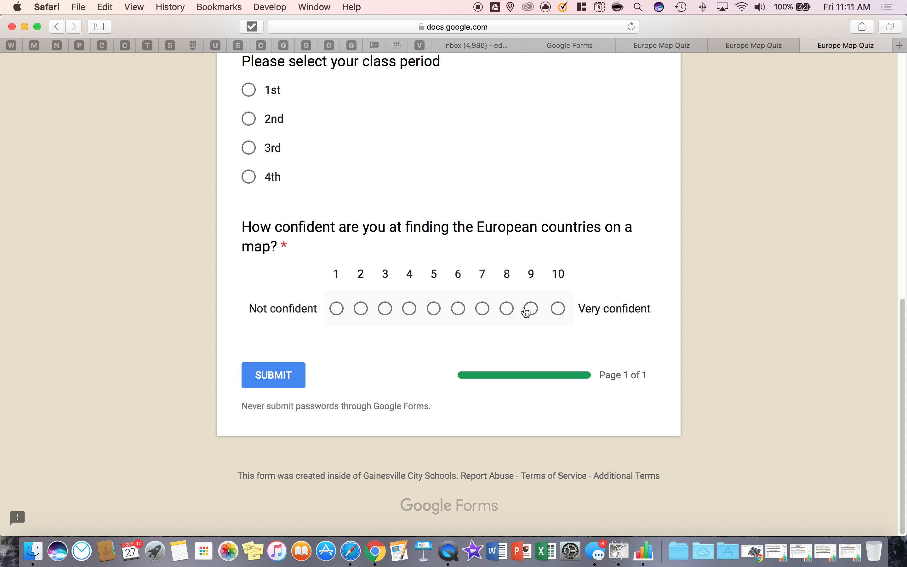
{"action": "left_click", "coordinate": [337, 308]}
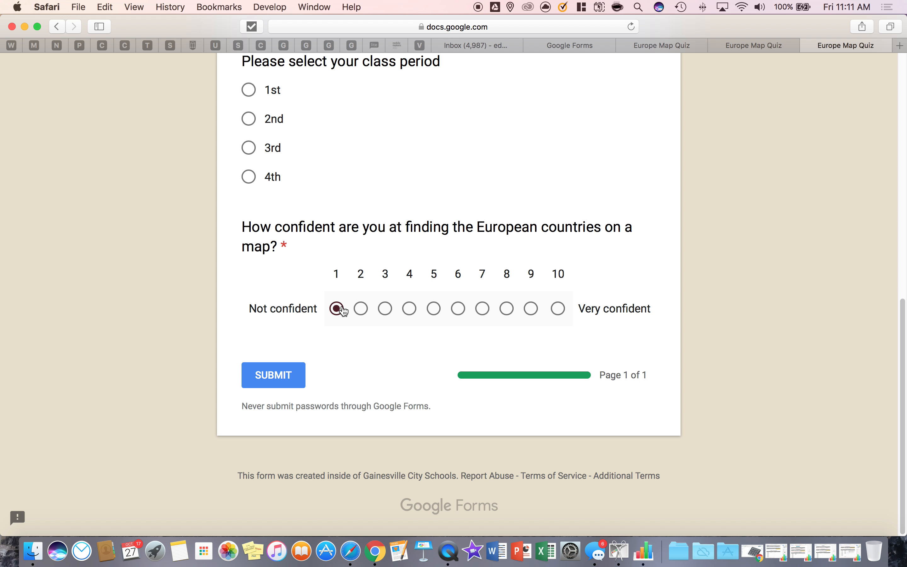
{"action": "left_click", "coordinate": [558, 308]}
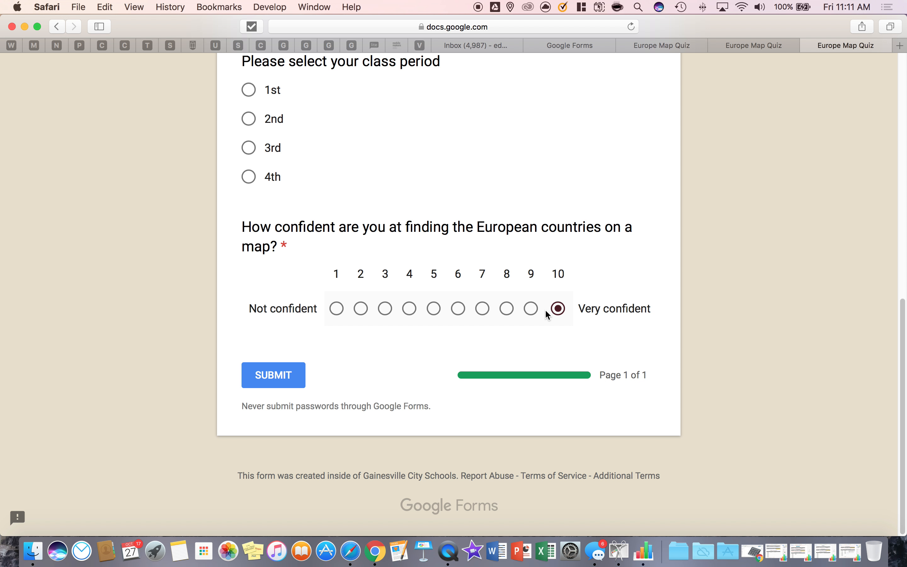
{"action": "mouse_move", "coordinate": [462, 93]}
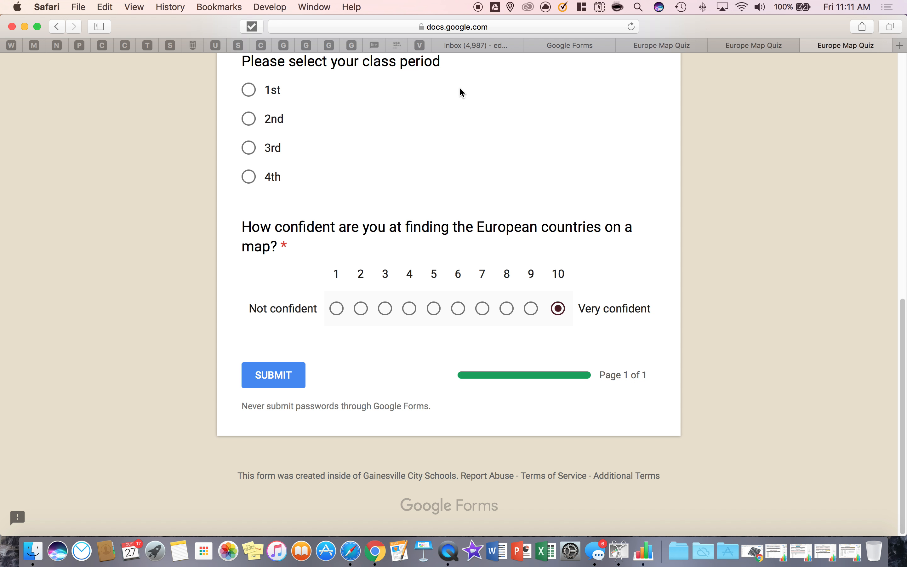